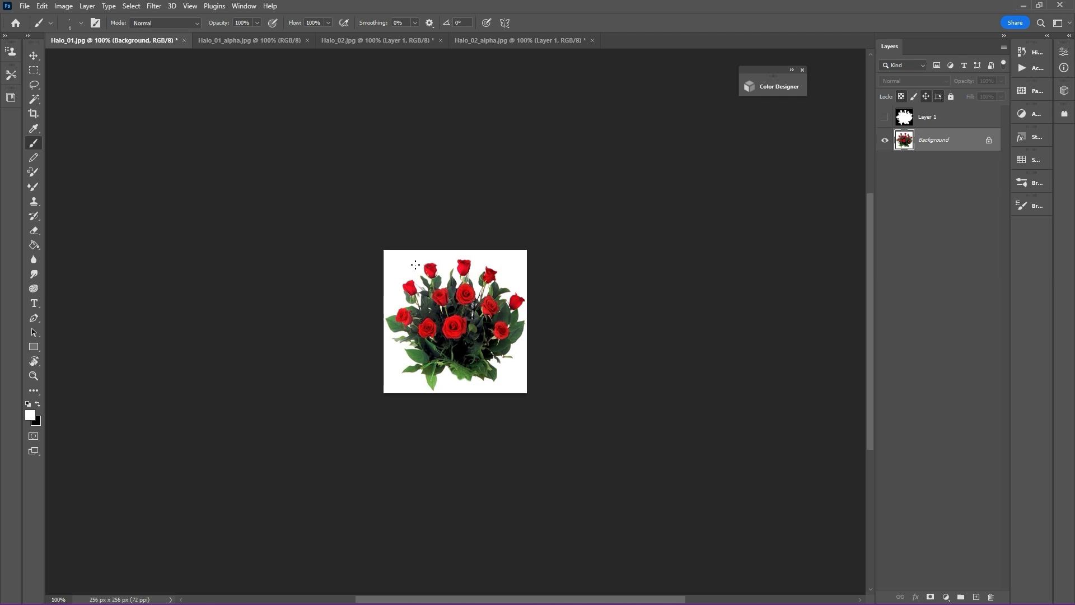
# Step: Turn on Layer 1's white-on-black mask over the rose bouquet in Halo_01.jpg
pyautogui.click(254, 41)
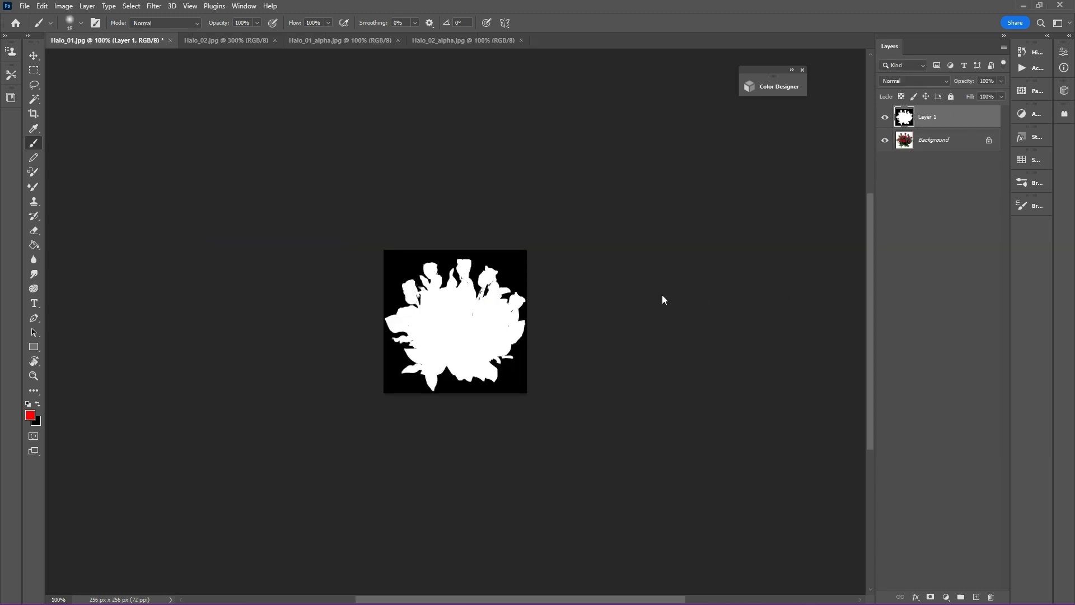
pyautogui.moveTo(912, 11)
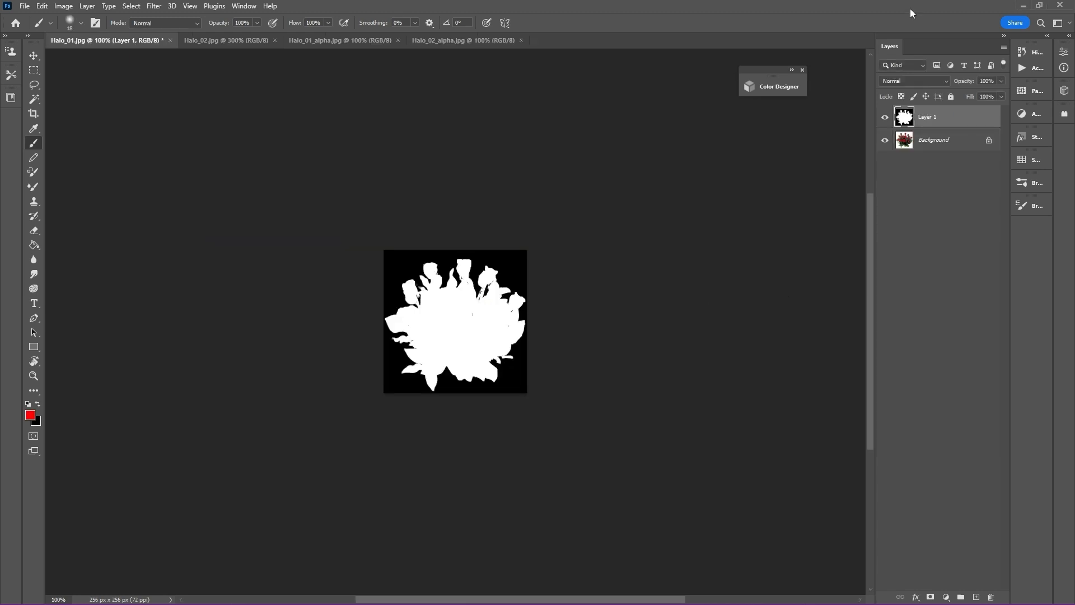
pyautogui.moveTo(998, 95); pyautogui.dragTo(955, 96)
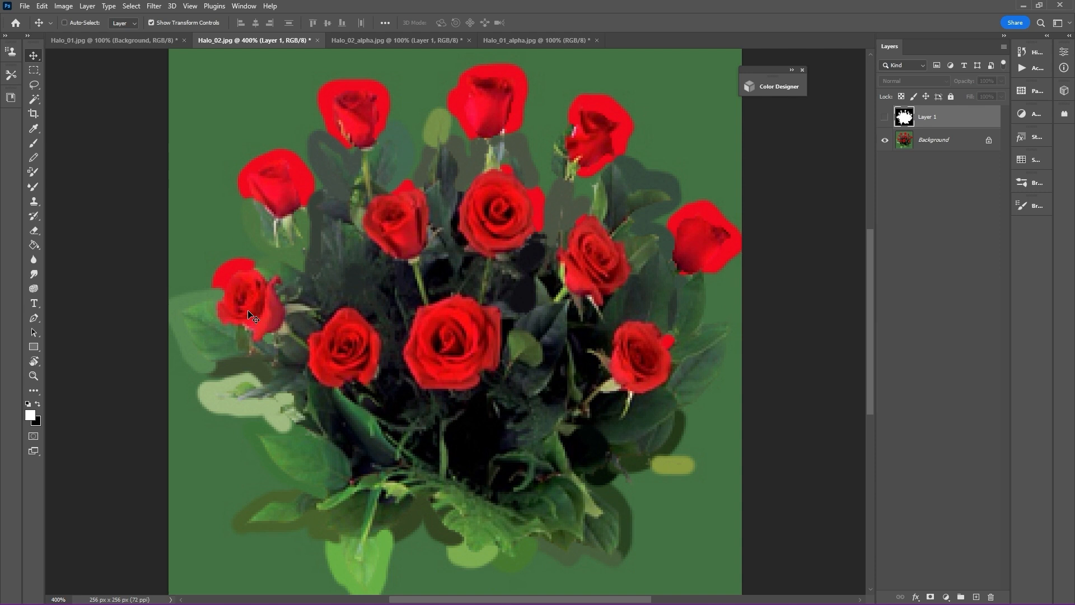
pyautogui.moveTo(715, 412)
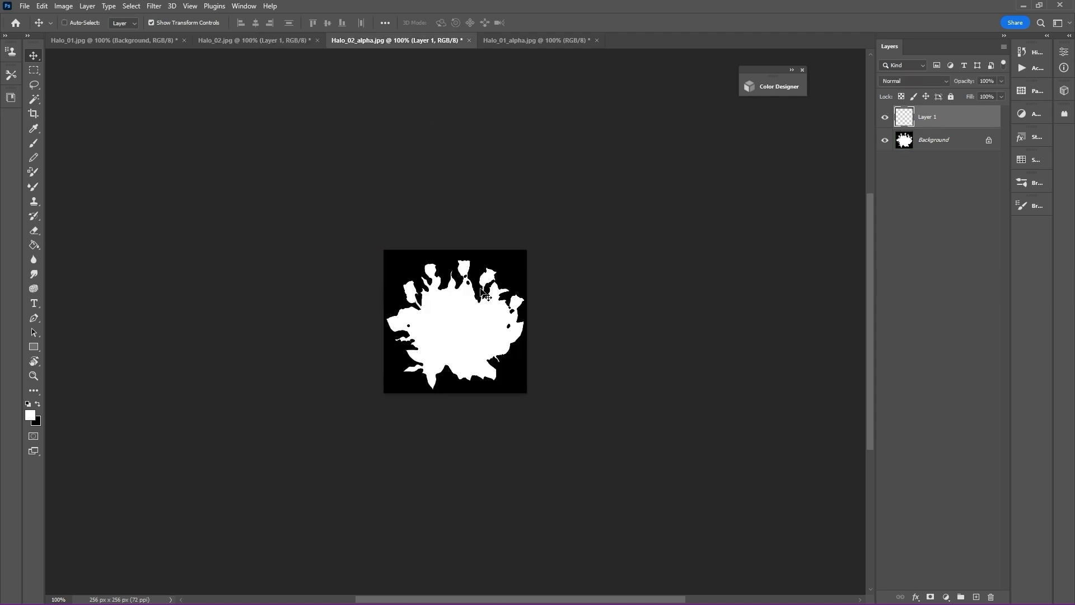
pyautogui.moveTo(305, 57)
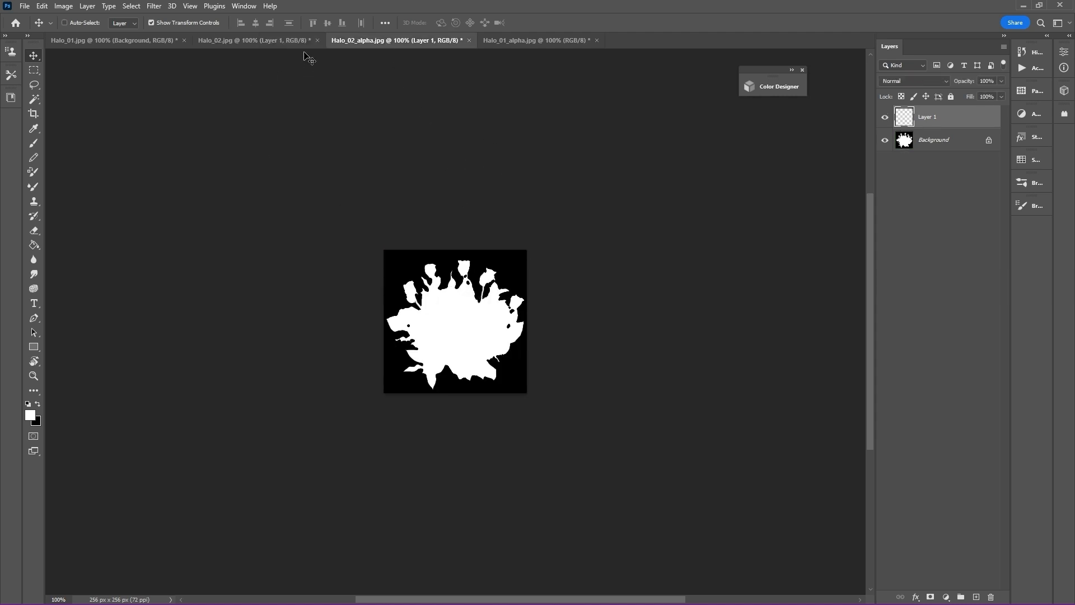
pyautogui.moveTo(330, 49)
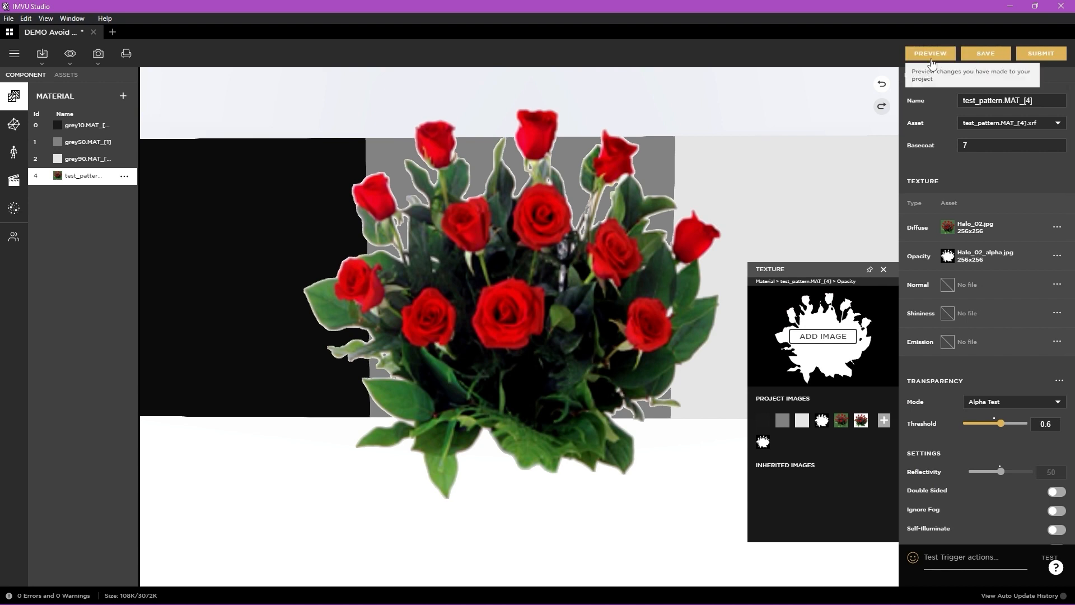
# Step: Preview the rose material and raise its Transparency Threshold from 0.6 to 0.8
pyautogui.click(883, 269)
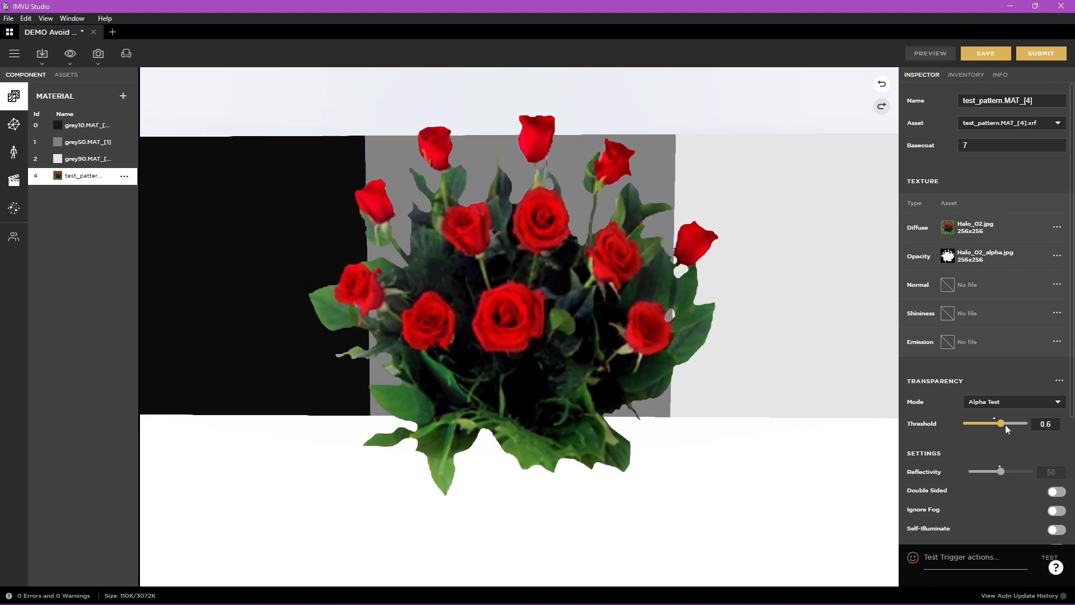
pyautogui.moveTo(1000, 424); pyautogui.dragTo(1014, 423)
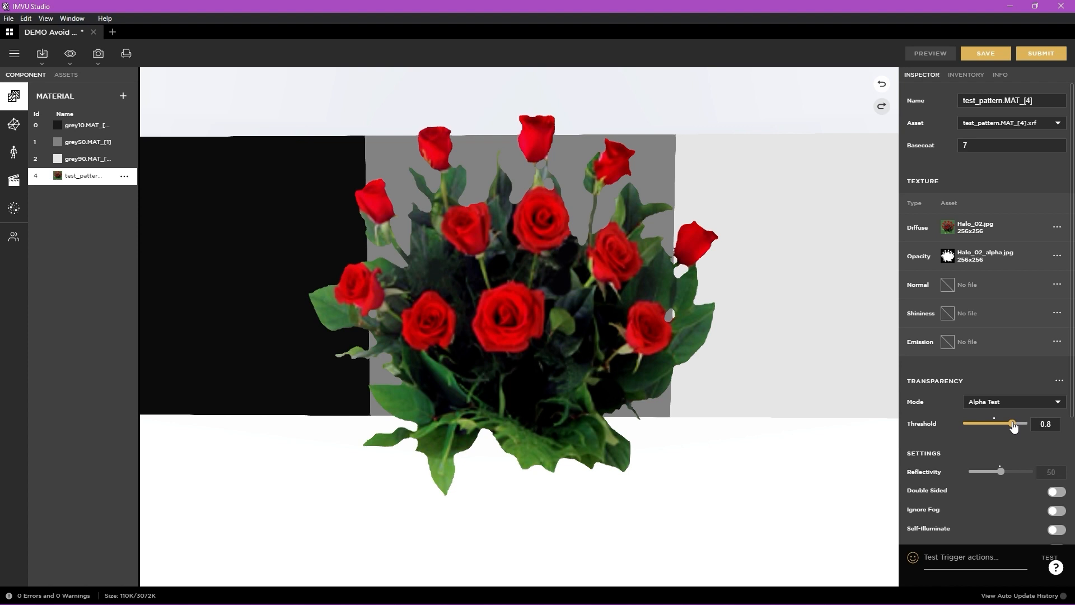
pyautogui.moveTo(930, 53)
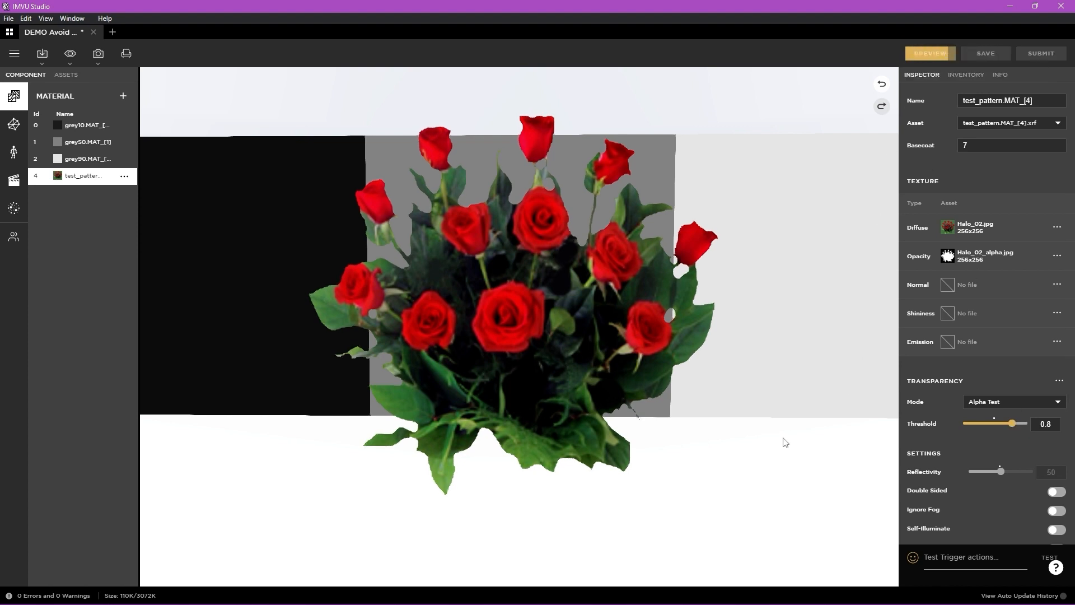
# Step: Drop the rose material's Threshold to 0.01, then settle it at 0.5
pyautogui.moveTo(1012, 423); pyautogui.dragTo(966, 424)
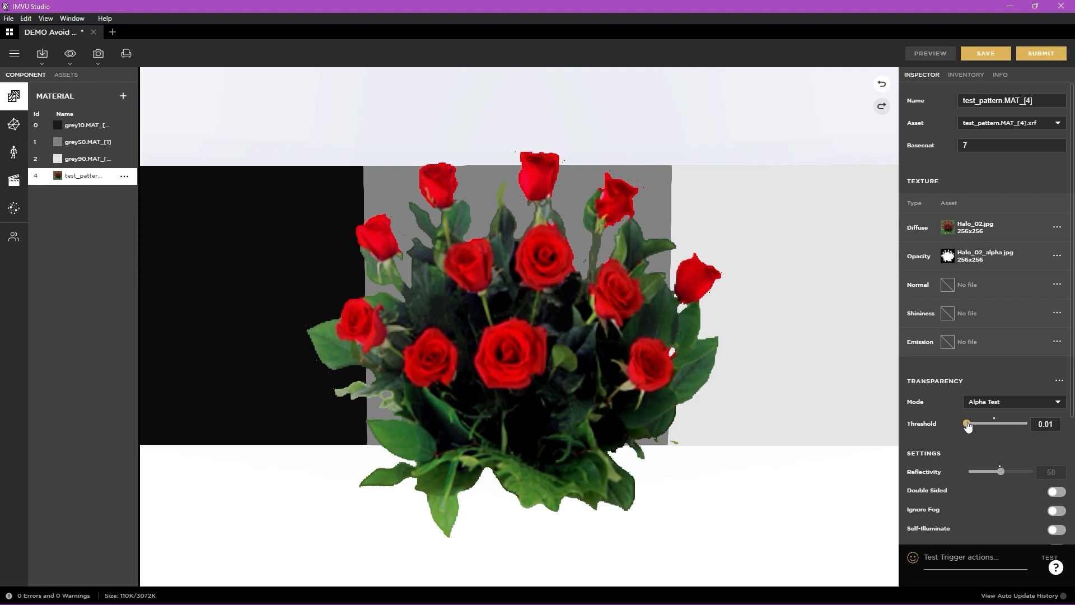
pyautogui.moveTo(967, 424); pyautogui.dragTo(993, 423)
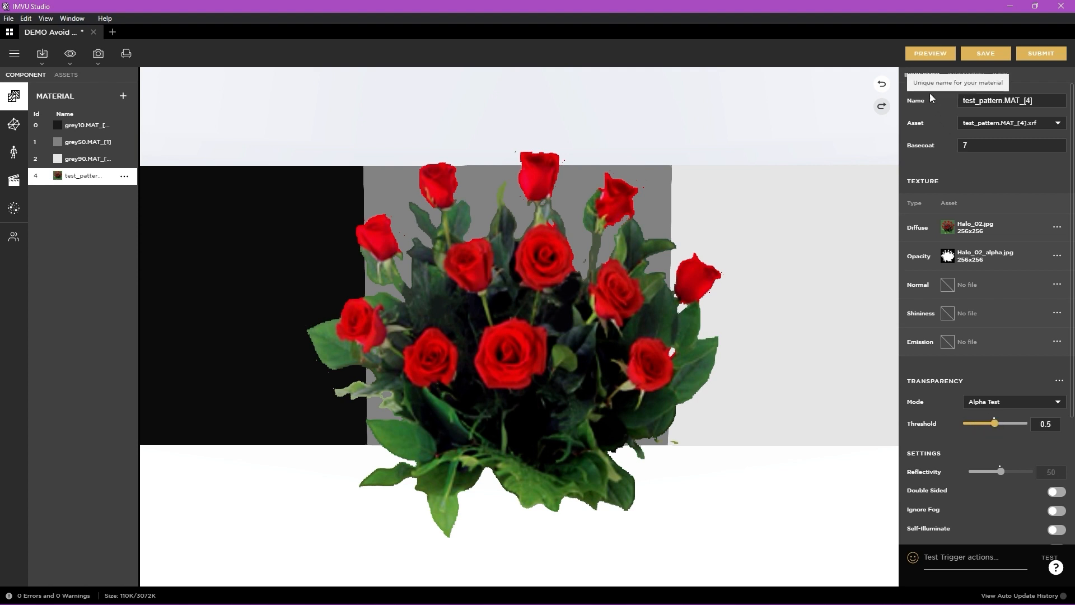